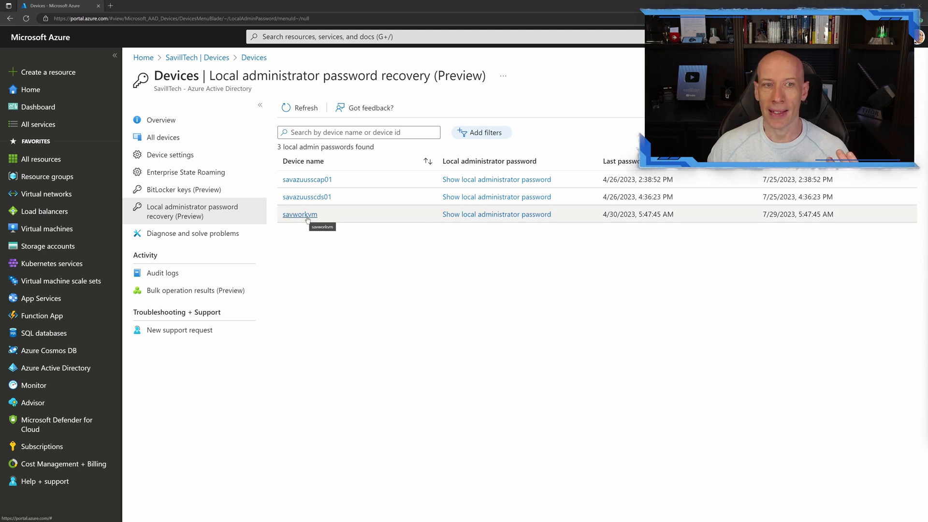
# Reveal the hidden local administrator password for savworkvm in the side pane
pyautogui.click(495, 215)
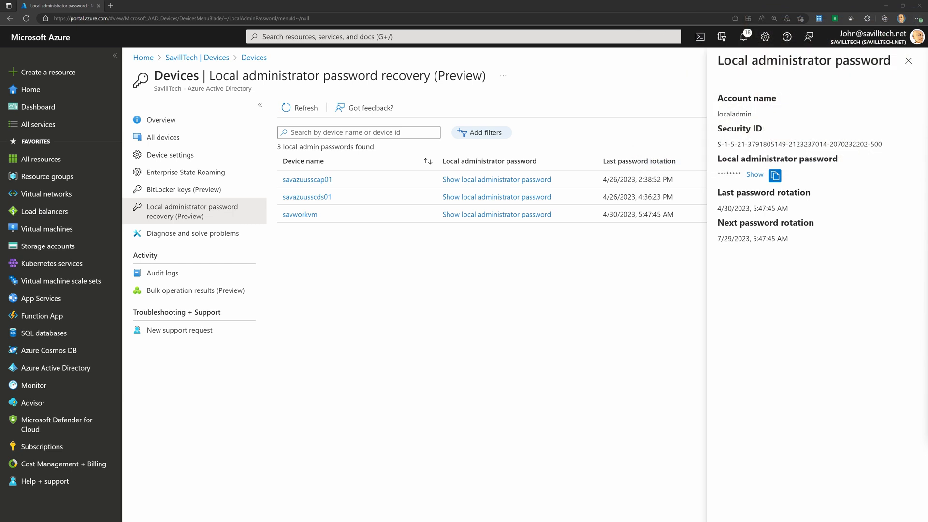
pyautogui.moveTo(754, 175)
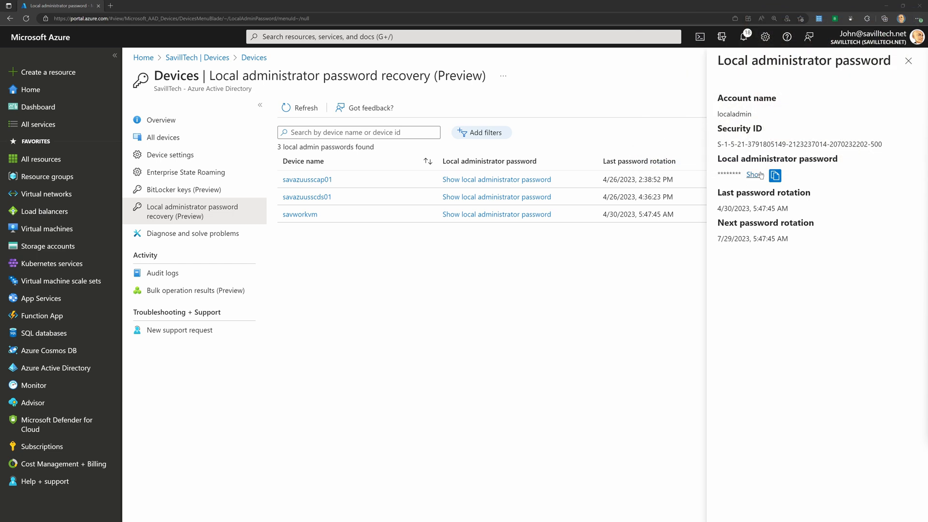
pyautogui.click(754, 175)
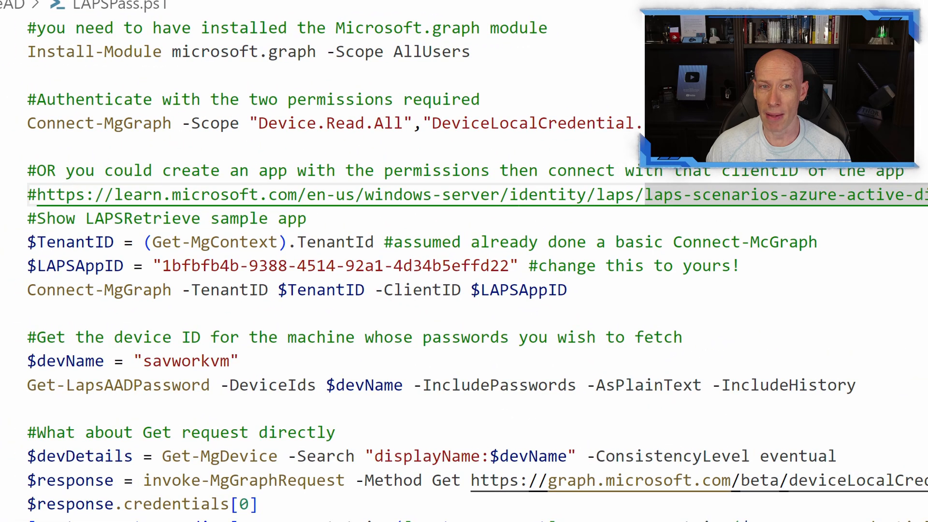
# Scroll through the Graph request section of the script
pyautogui.hscroll(3)
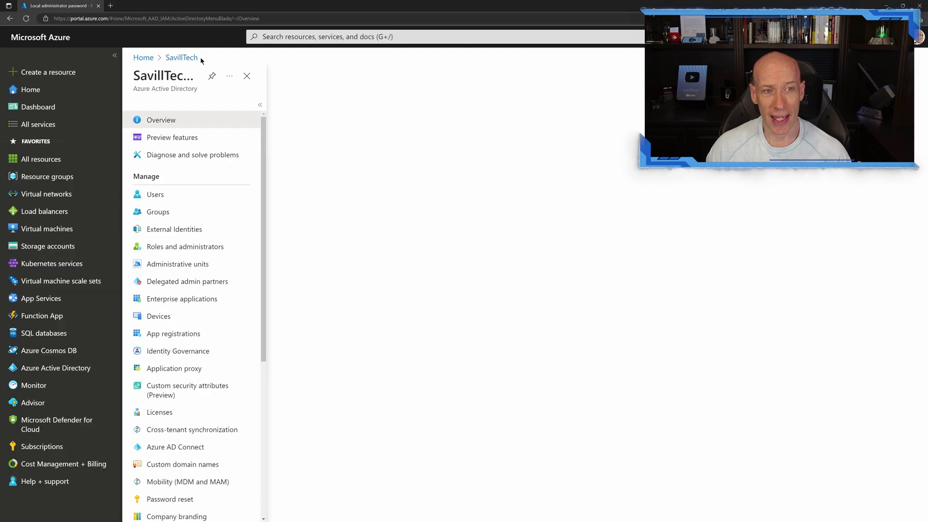
pyautogui.click(173, 333)
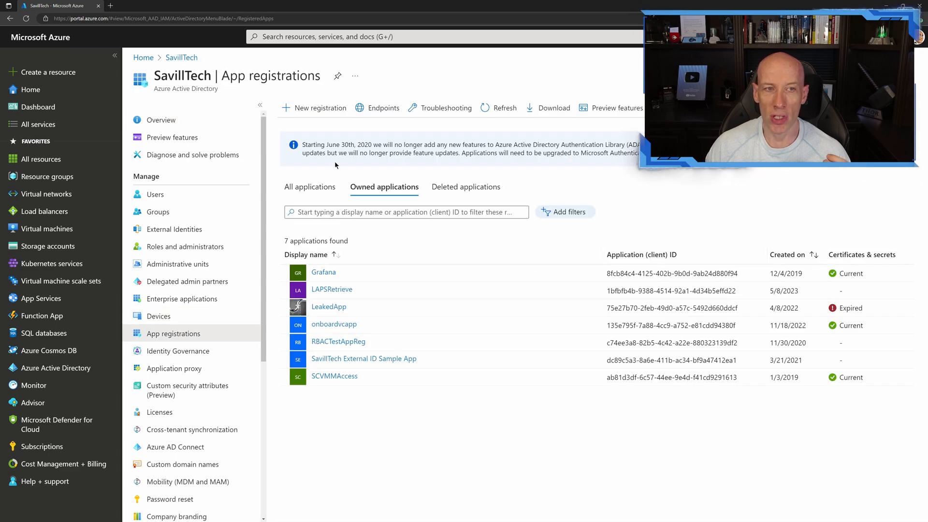
pyautogui.moveTo(331, 291)
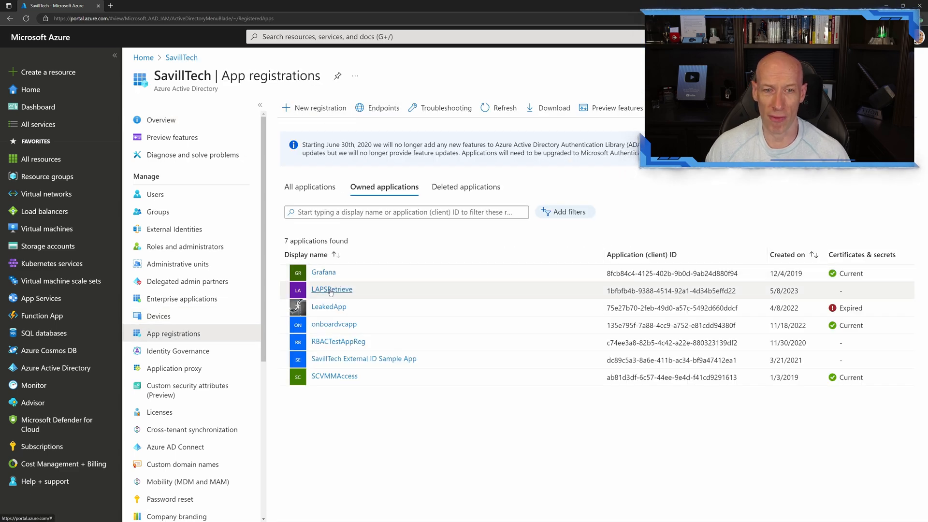
pyautogui.click(318, 108)
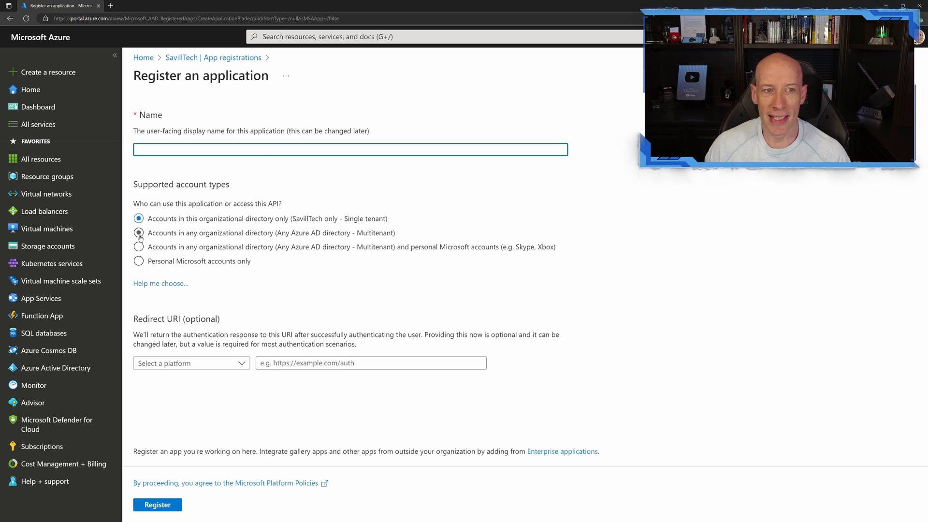
pyautogui.click(139, 233)
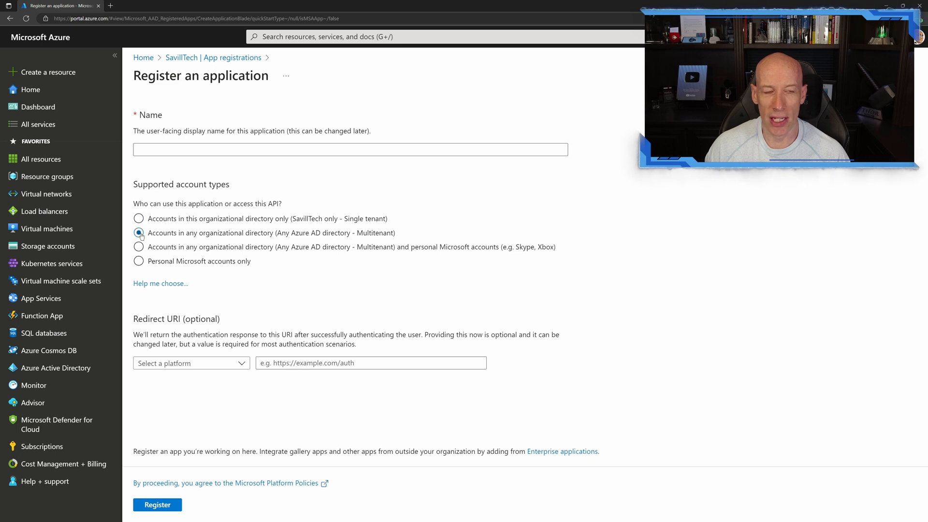
pyautogui.click(371, 362)
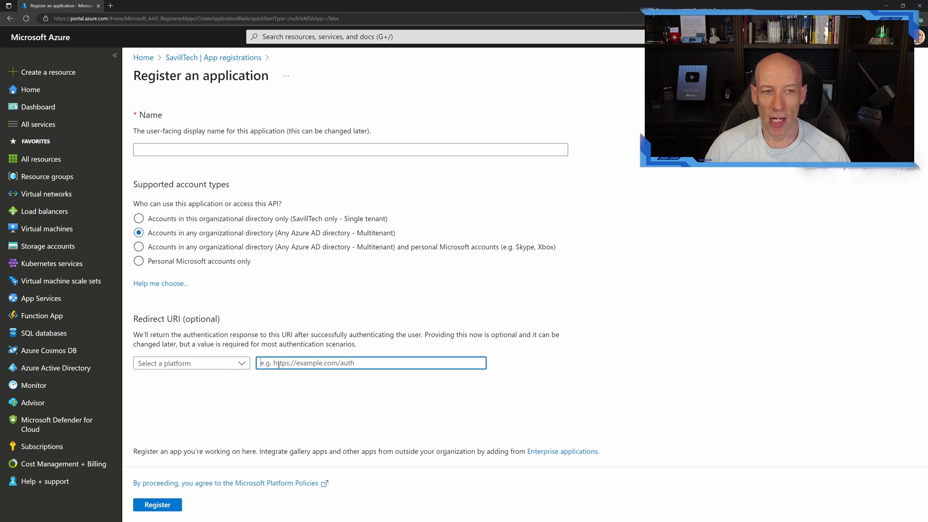
pyautogui.click(191, 363)
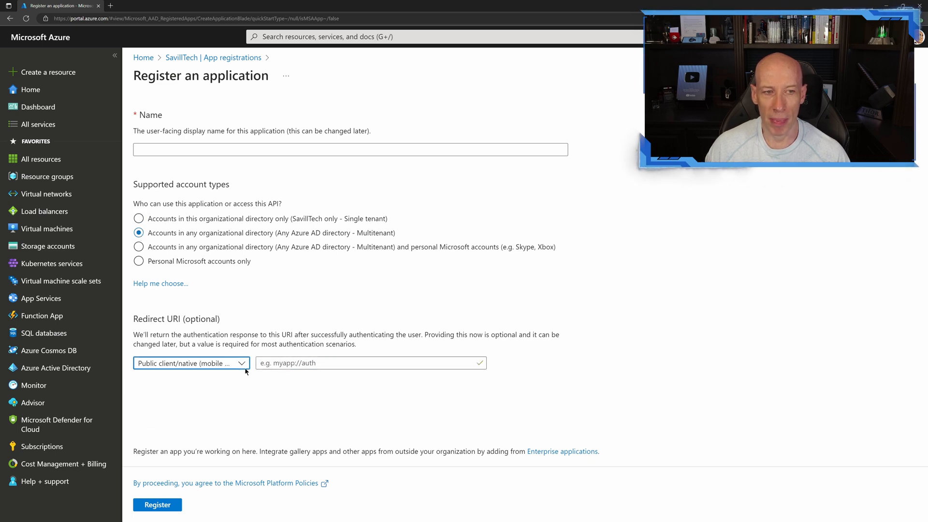
pyautogui.write('http://localhost')
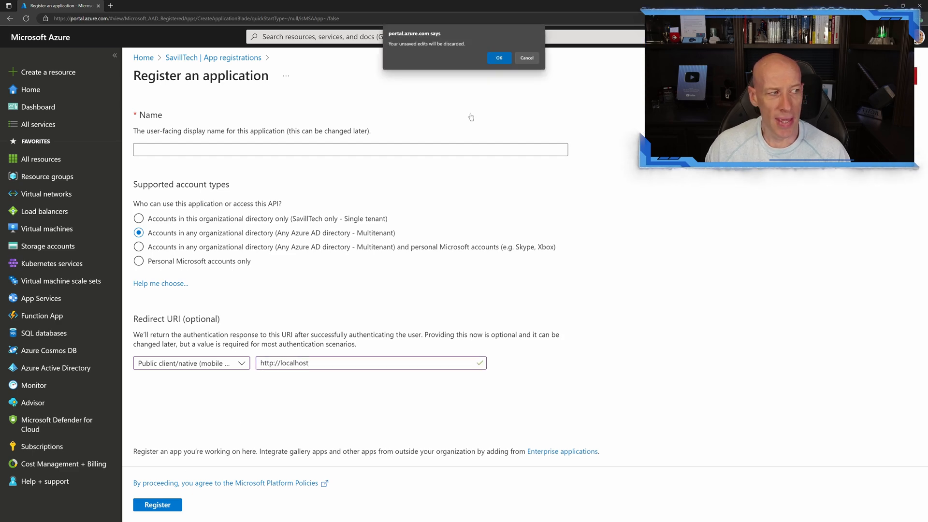
pyautogui.click(498, 58)
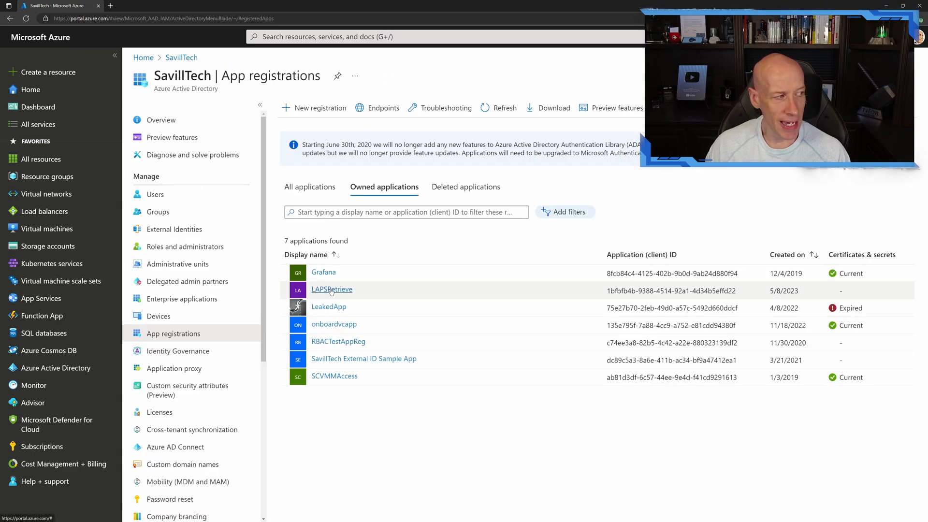
# Bring up the existing LAPSRetrieve app registration's overview
pyautogui.click(331, 289)
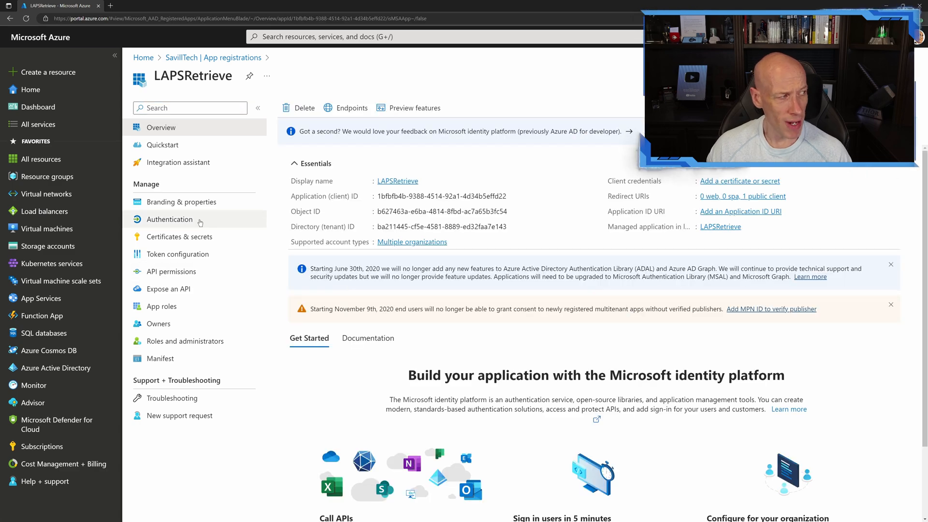
pyautogui.click(169, 219)
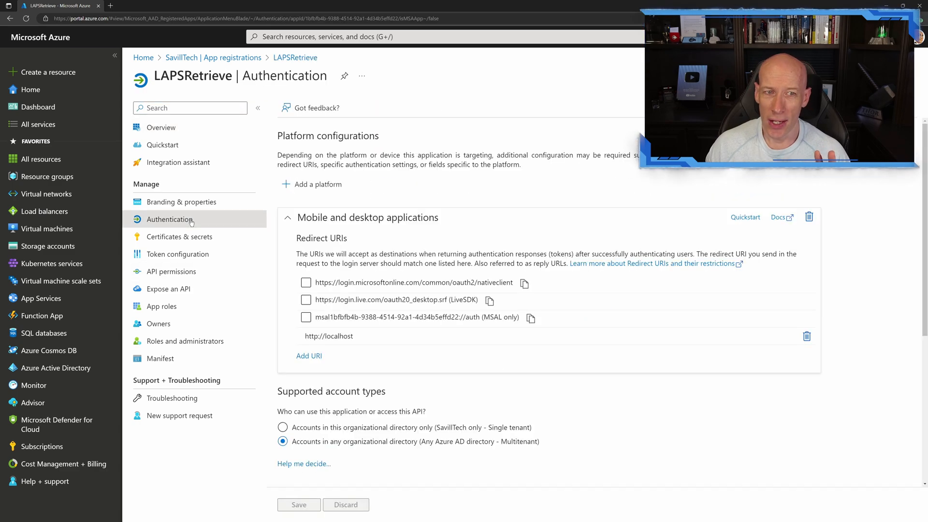
pyautogui.click(306, 300)
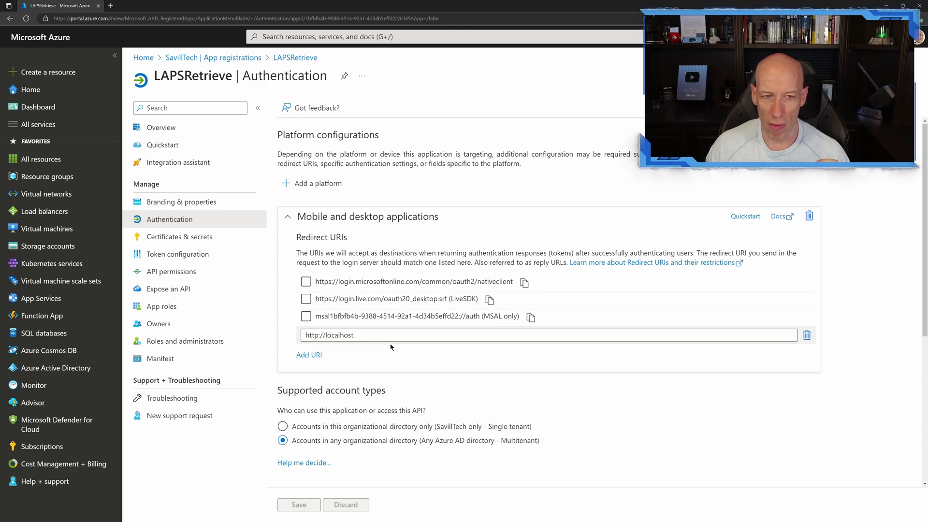
pyautogui.scroll(-3)
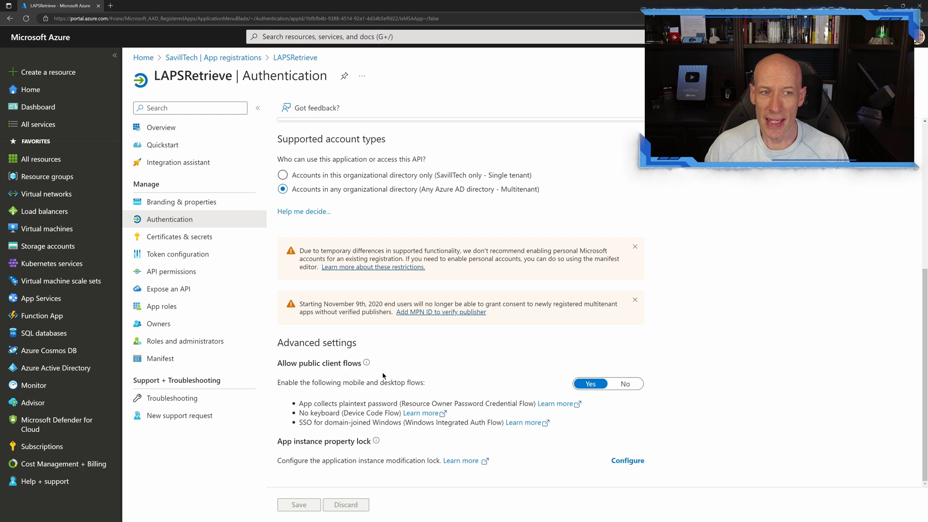
# View LAPSRetrieve's granted Graph permissions Device.Read.All and DeviceLocalCredential.Read.All, then its overview
pyautogui.click(172, 270)
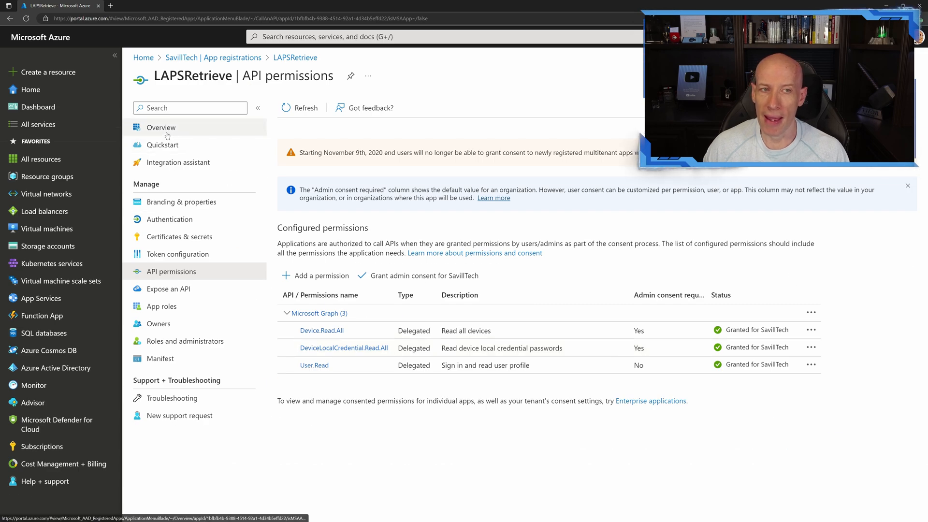
pyautogui.click(162, 128)
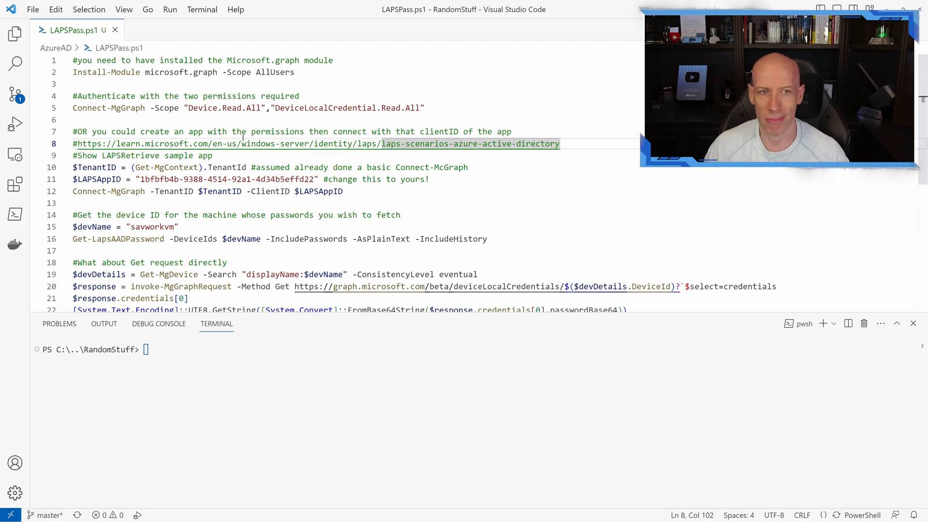
pyautogui.moveTo(237, 143)
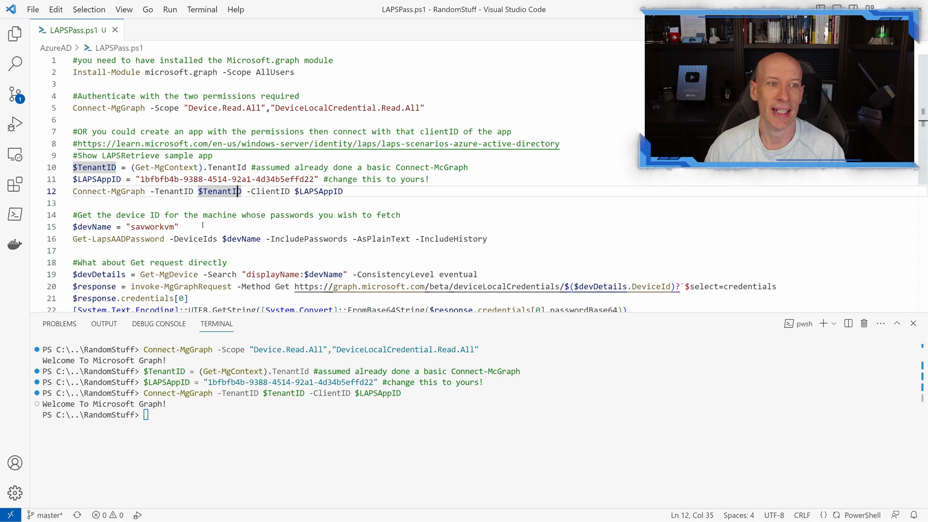
# Run the line setting the device name to savworkvm in the terminal
pyautogui.click(177, 226)
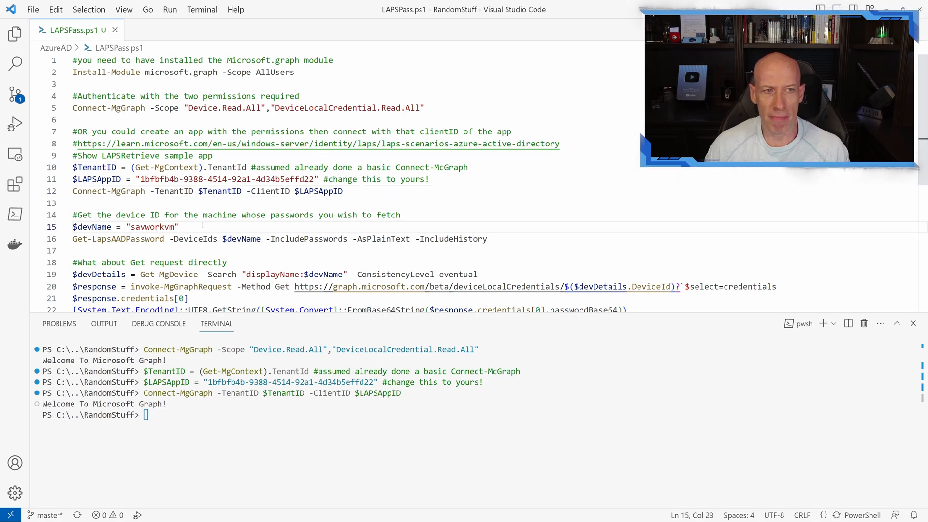
pyautogui.press('Enter')
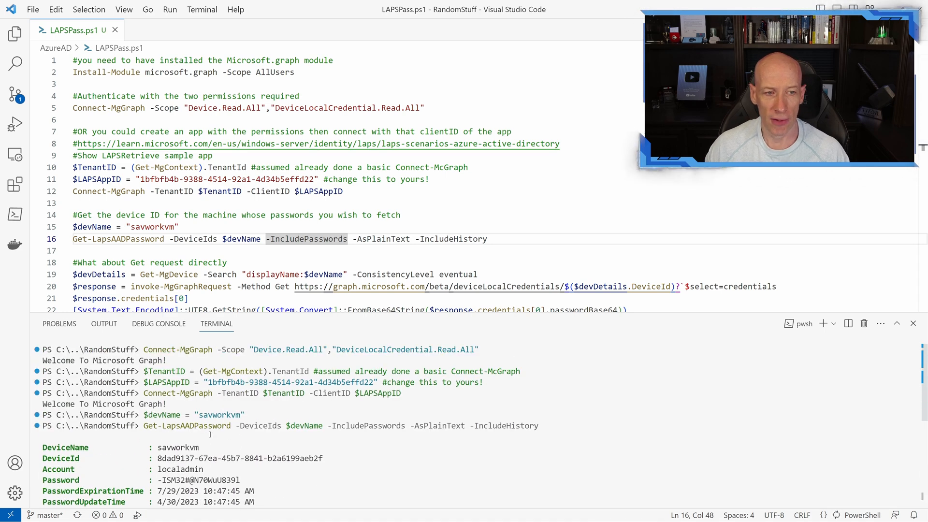
pyautogui.scroll(-3)
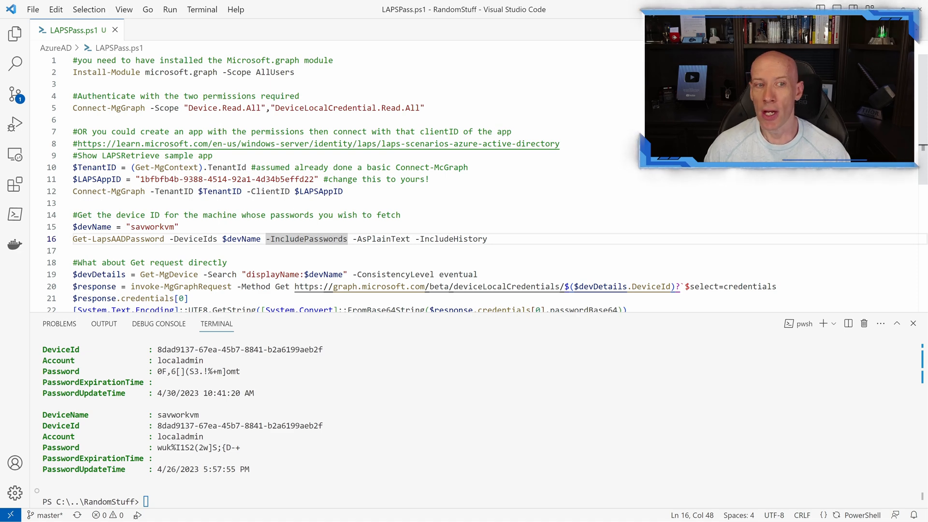
pyautogui.moveTo(251, 144)
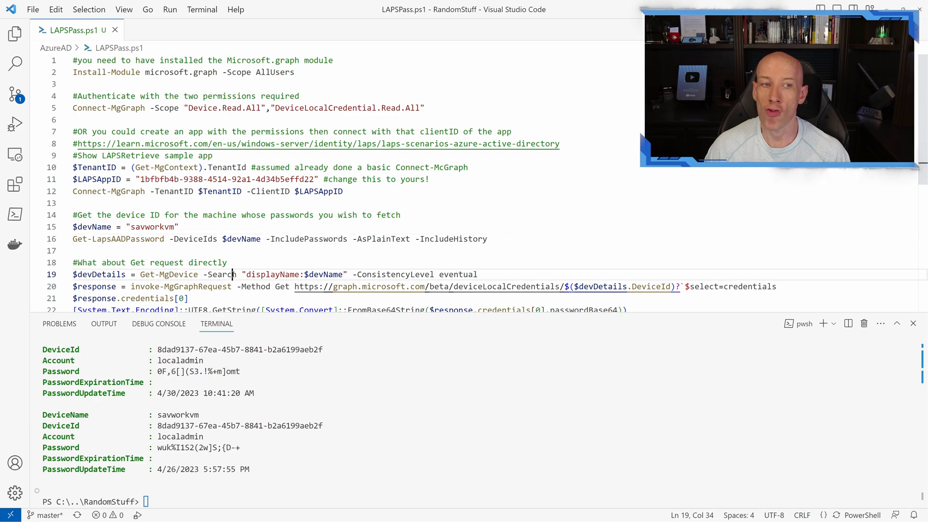
pyautogui.doubleClick(220, 273)
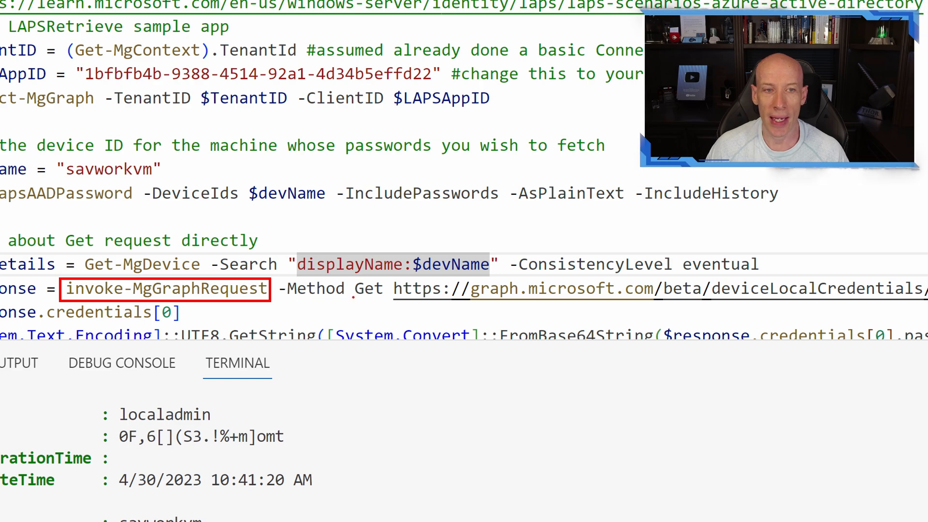
pyautogui.doubleClick(368, 289)
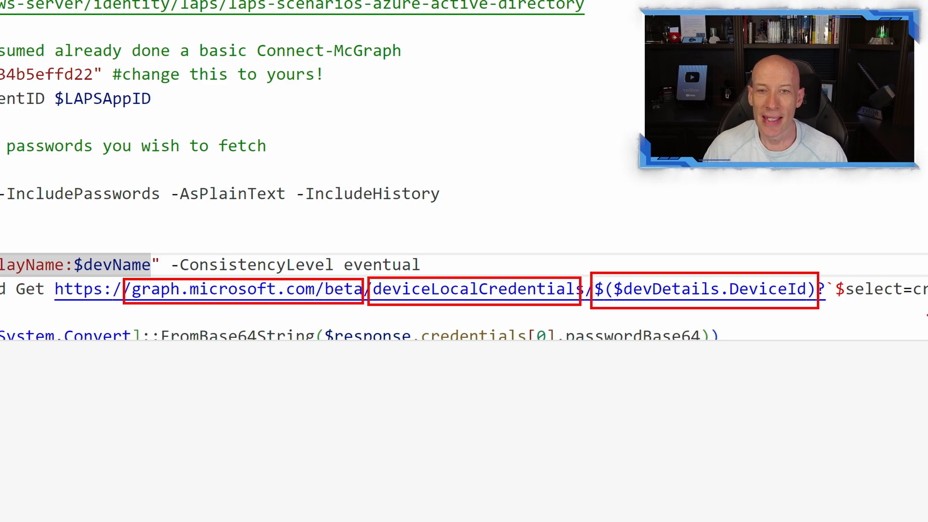
pyautogui.scroll(-3)
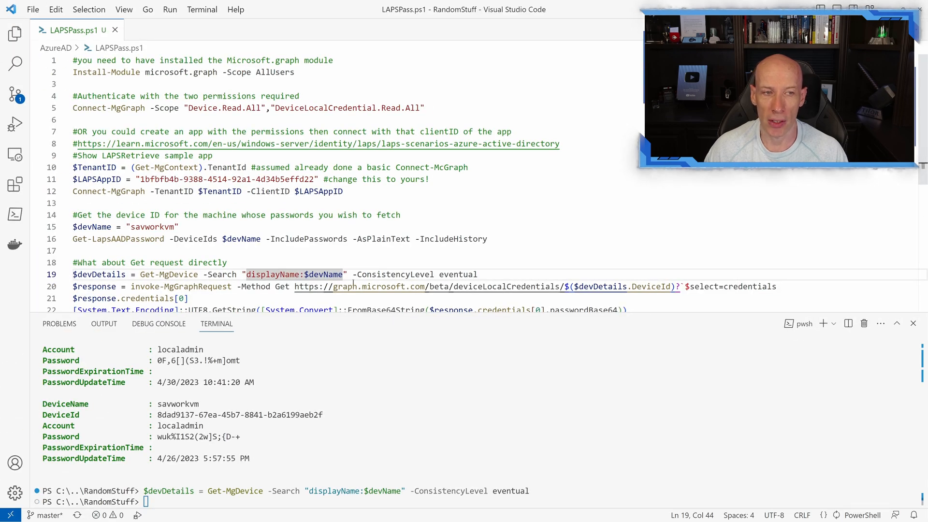
pyautogui.moveTo(491, 289)
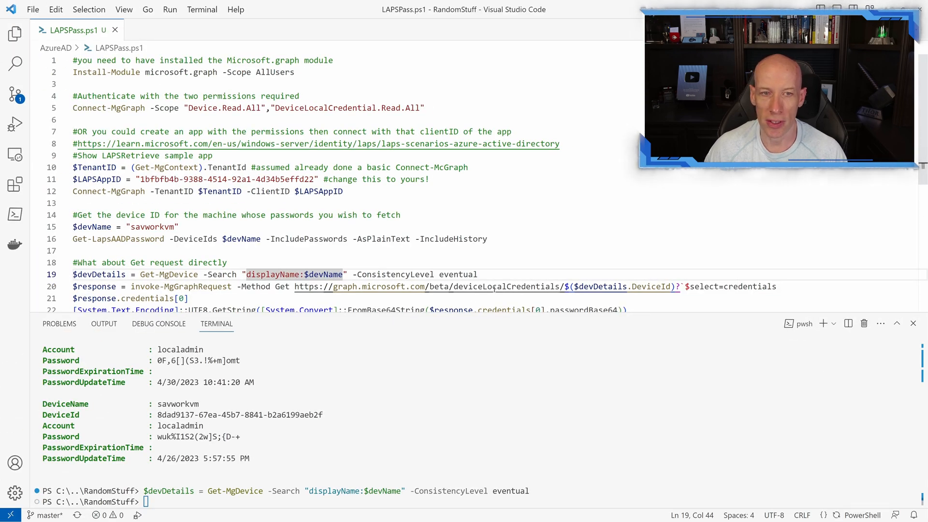